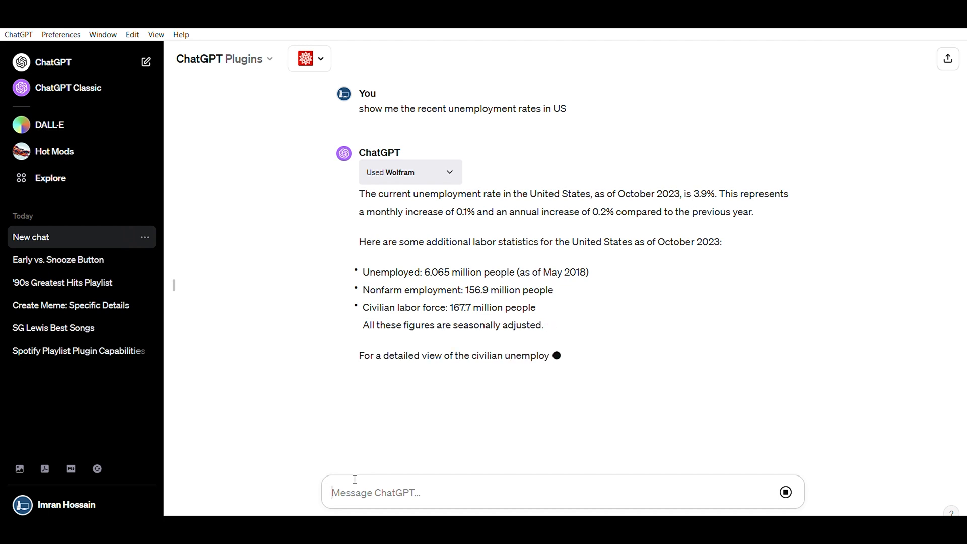
Install the Wolfram plugin from the ChatGPT Plugin store
click(309, 59)
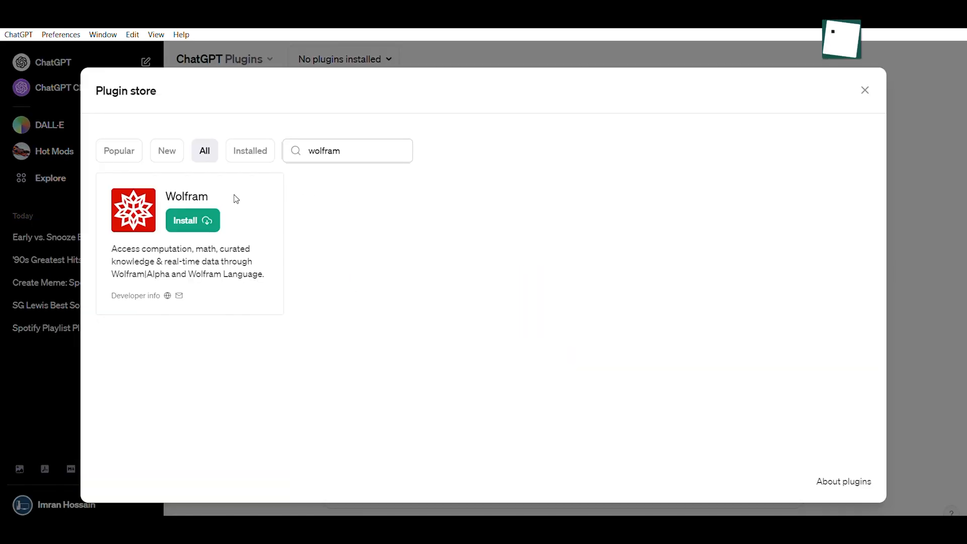
click(191, 220)
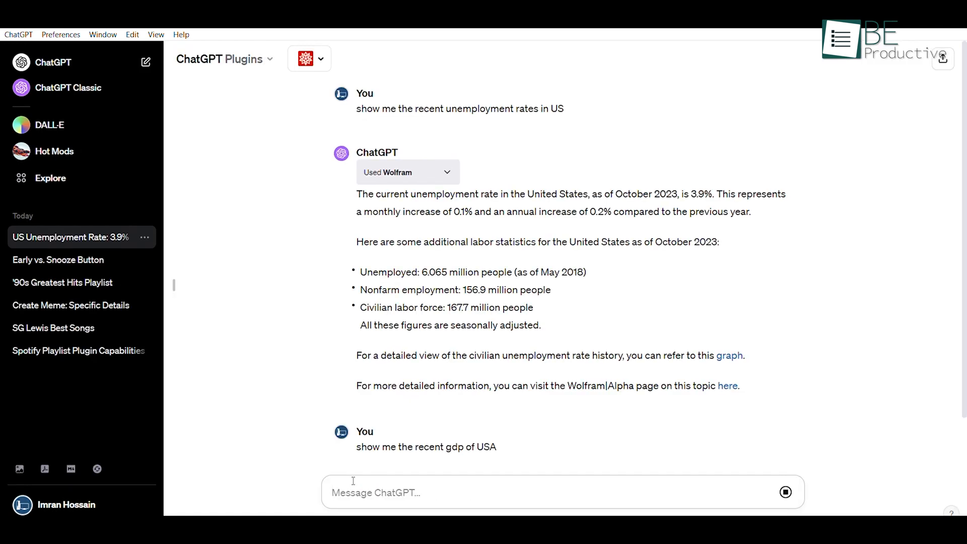
scroll(down, 3)
text(show me the recent unem)
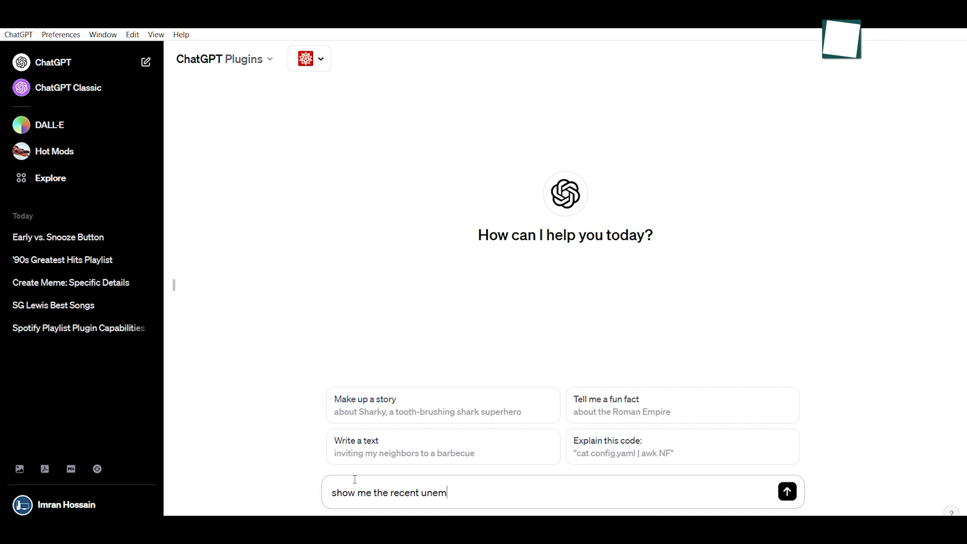
Finish and send the question about recent unemployment rates in the US
text(ployment rates in U)
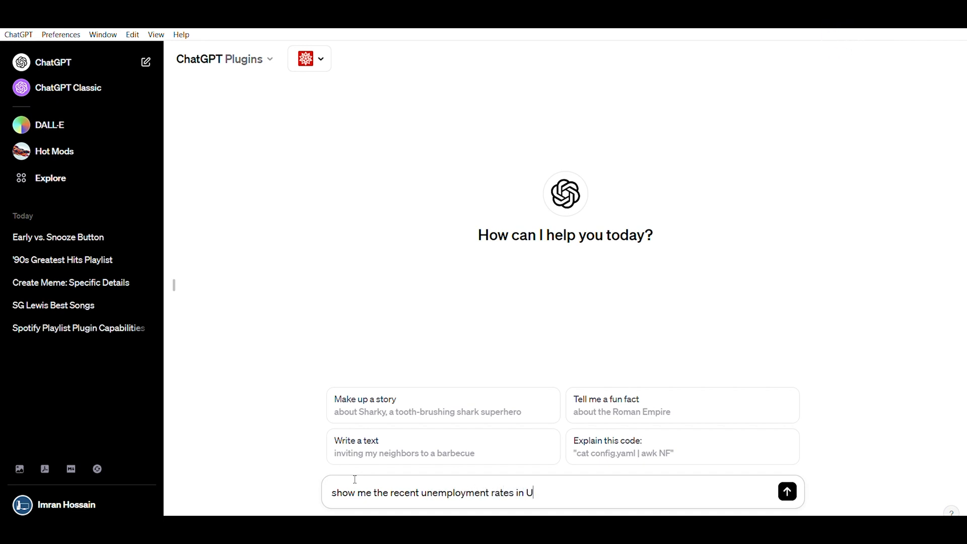
click(787, 492)
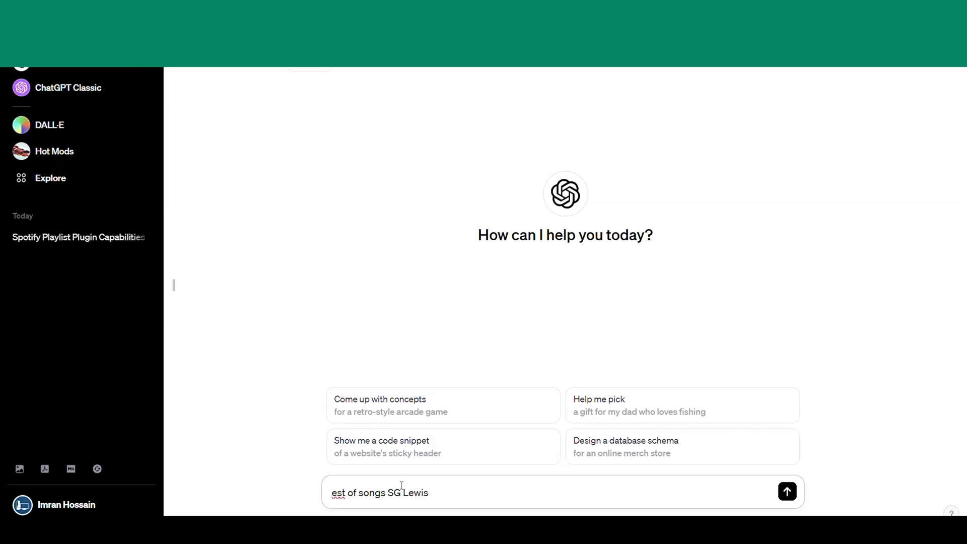
Scroll through the PlaylistAI install page to the Plugin store instructions
click(787, 491)
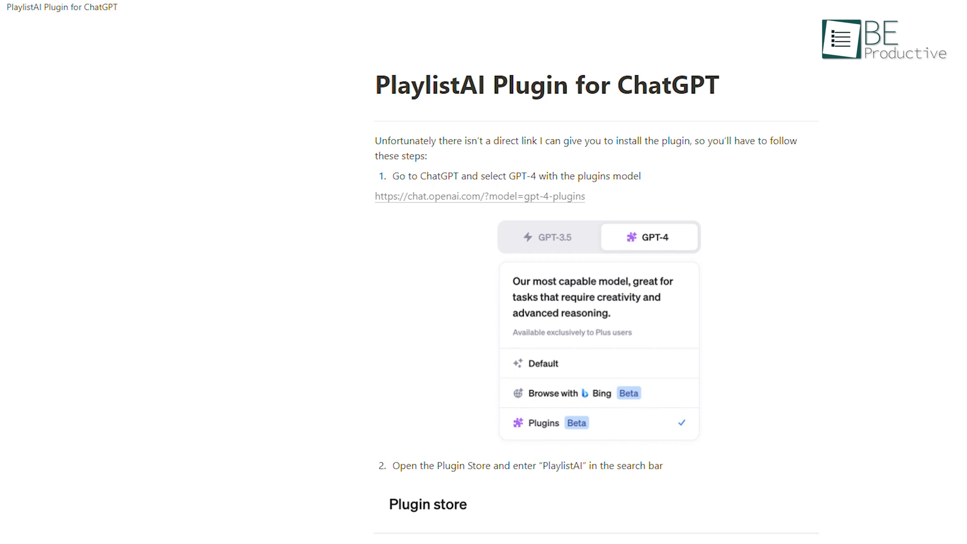
scroll(down, 3)
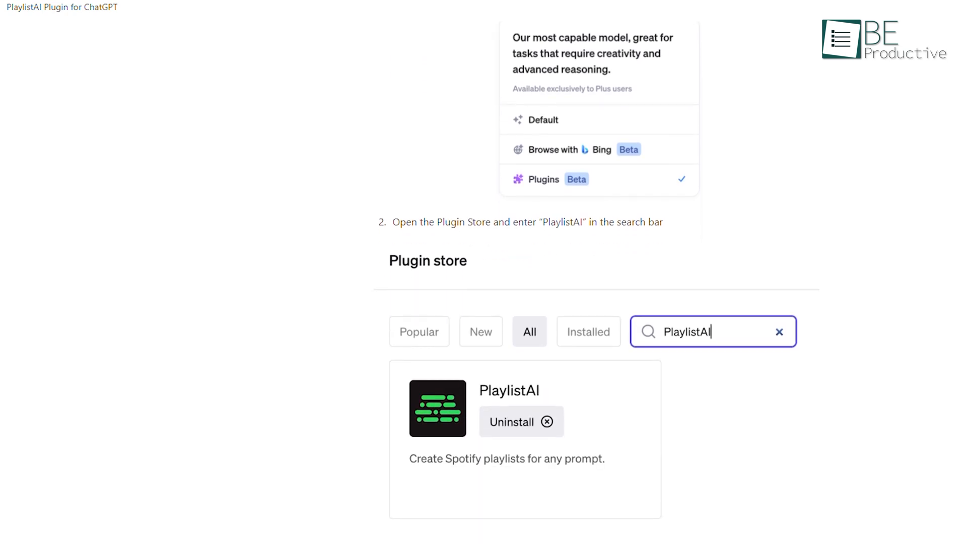
scroll(down, 3)
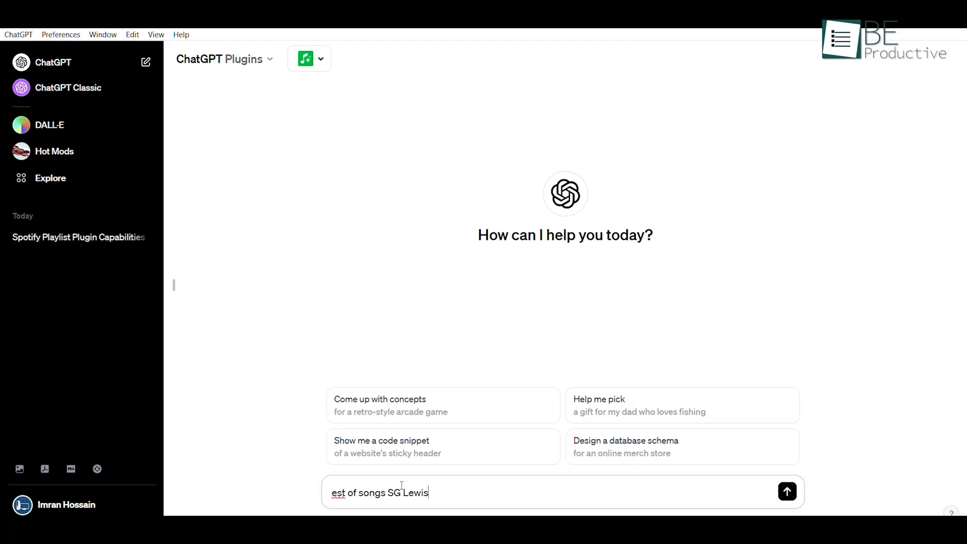
Send the SG Lewis request, ask for the Spotify link, and open the 90s Rock Hits playlist
click(787, 491)
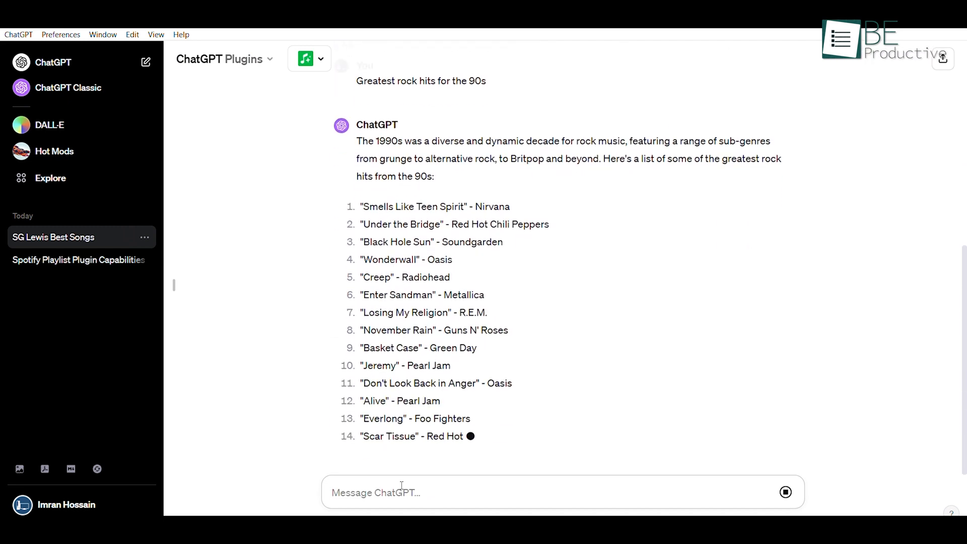
text(send me the spotify link)
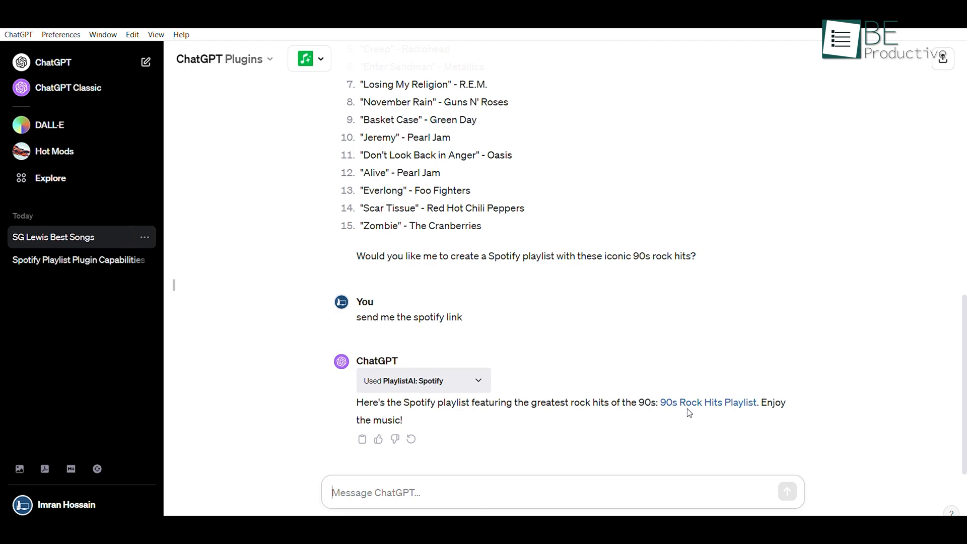
click(709, 403)
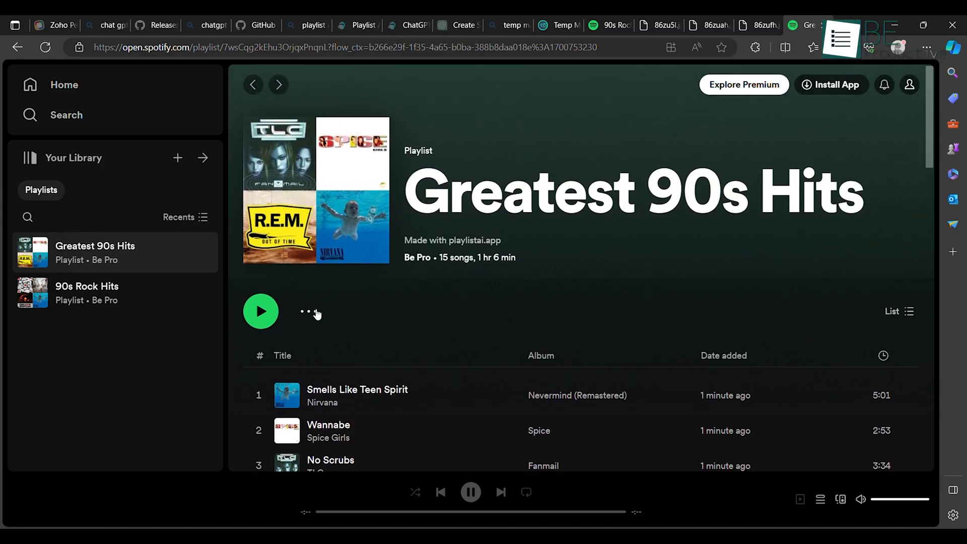
Show the more-options menu for the Greatest 90s Hits playlist
click(308, 311)
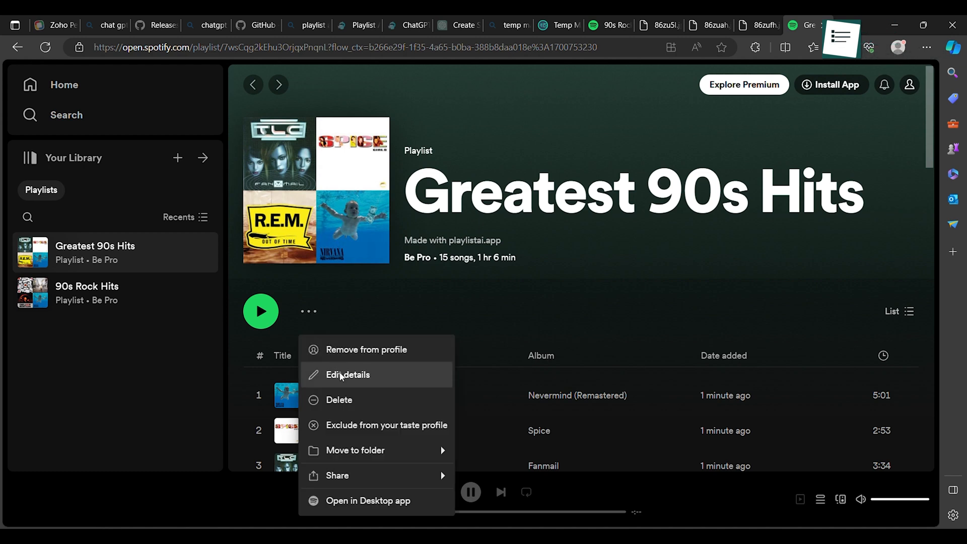
mouse_move(337, 476)
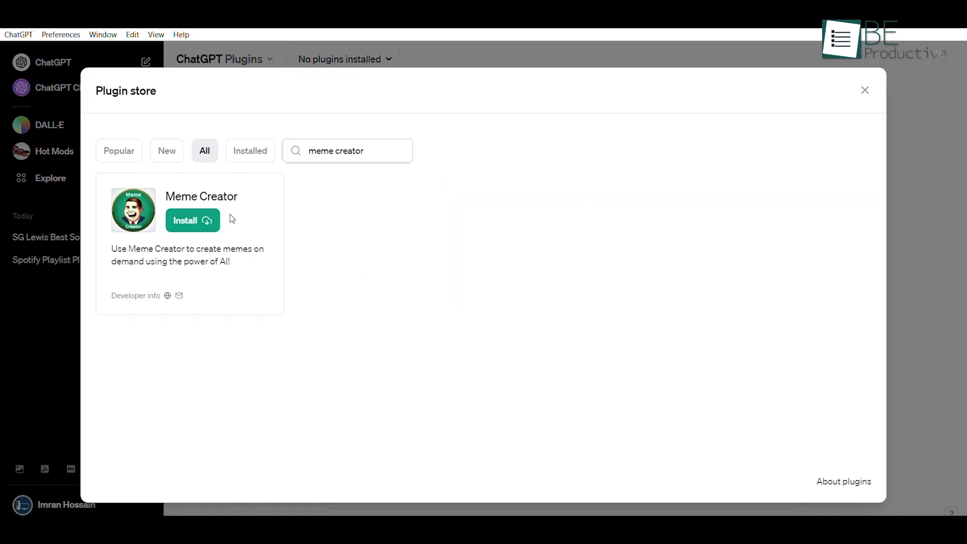
Install Meme Creator, send the snooze-button meme prompt, and set the theme to Light
click(192, 220)
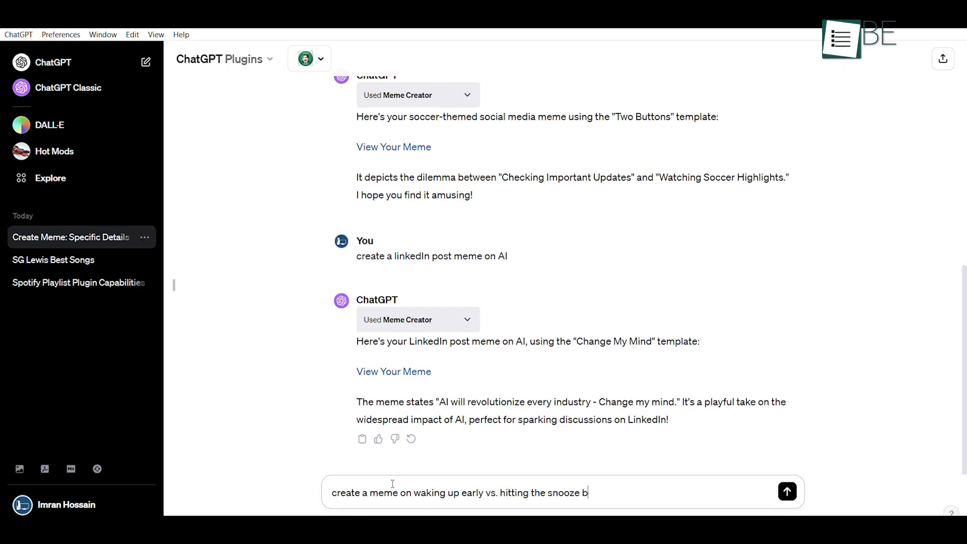
click(787, 492)
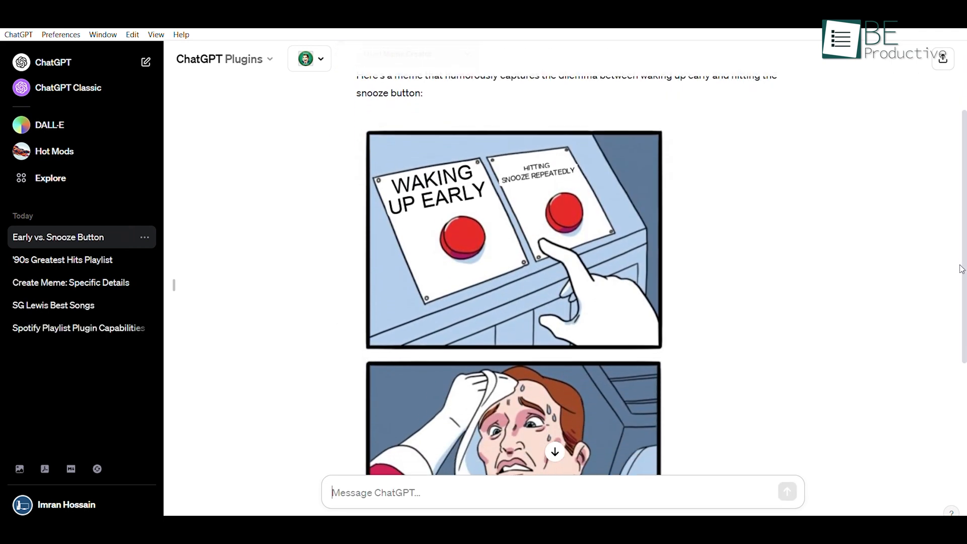
scroll(down, 3)
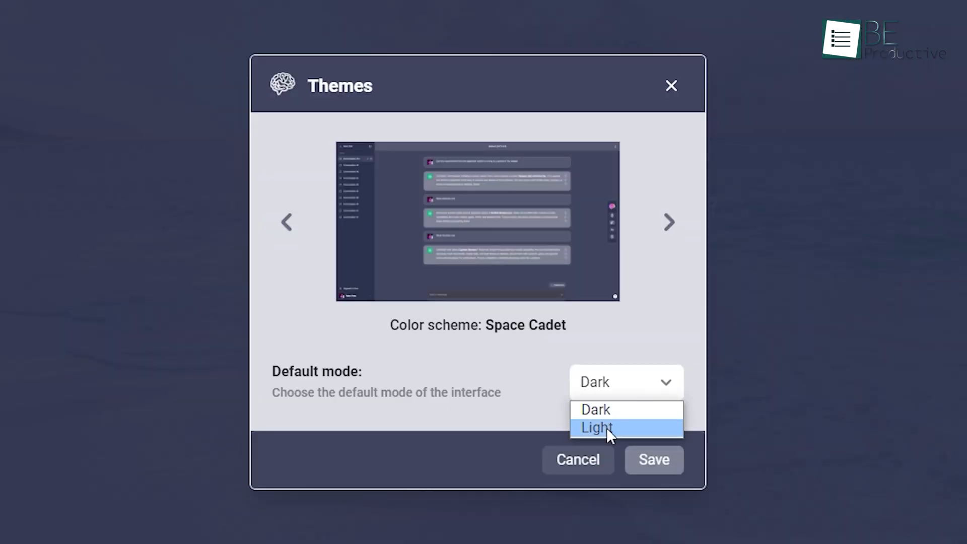
click(596, 427)
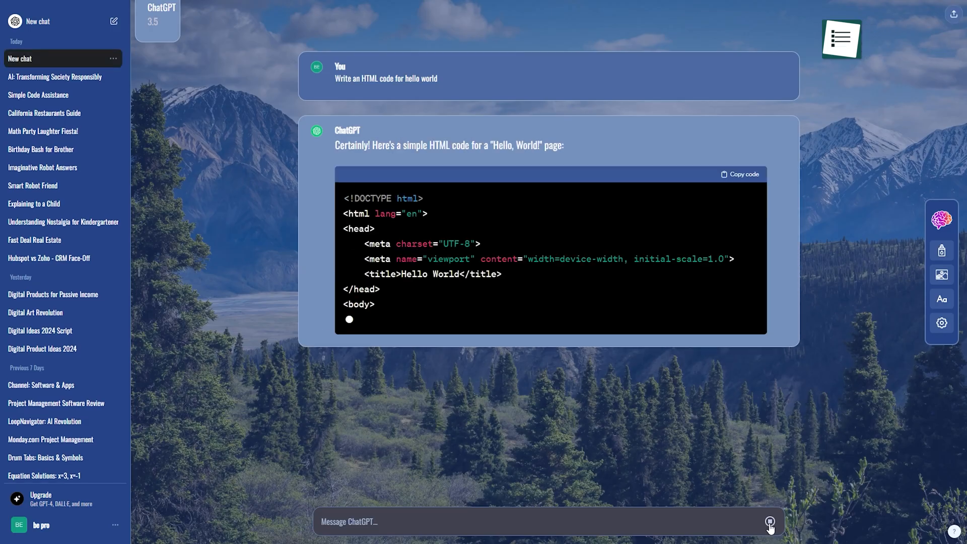